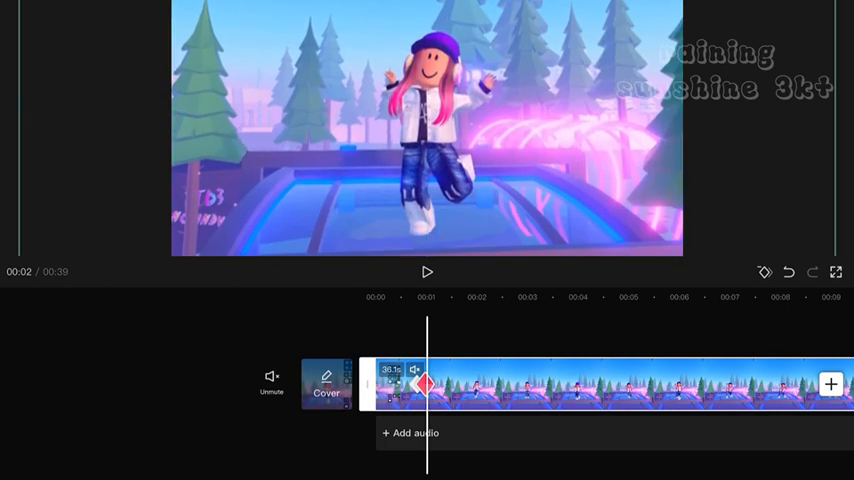
Step: Preview the keyframed zoom repeatedly, checking the zoom-in on the character and the pull back out
{"action": "left_click", "coordinate": [428, 272]}
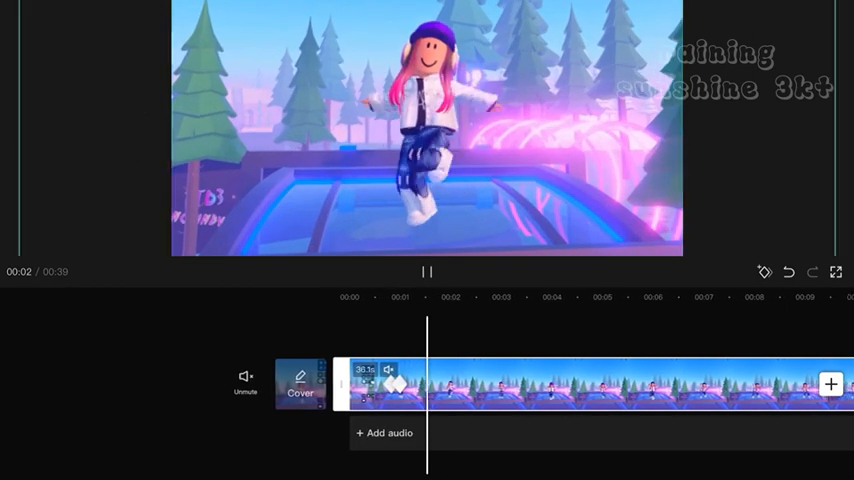
{"action": "left_click", "coordinate": [426, 272]}
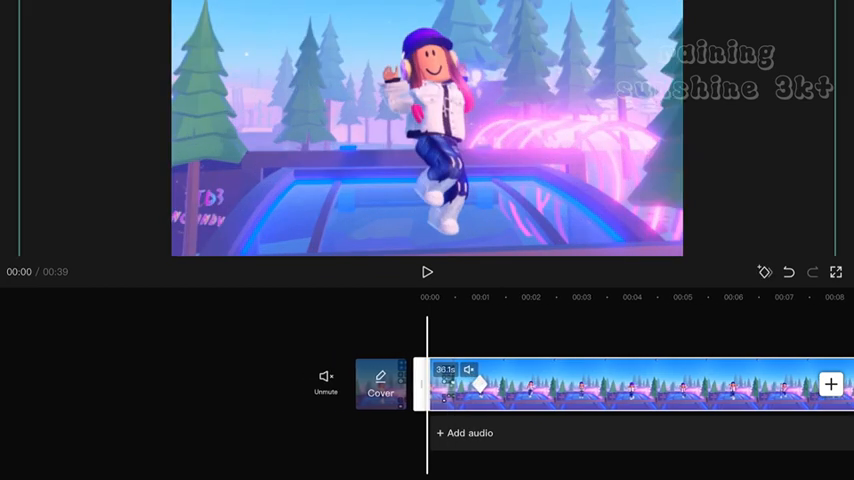
{"action": "left_click", "coordinate": [428, 272]}
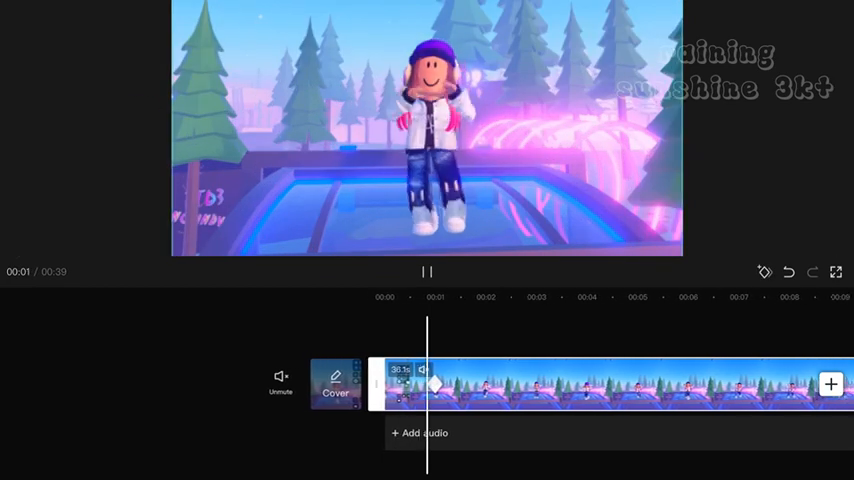
{"action": "left_click", "coordinate": [428, 272]}
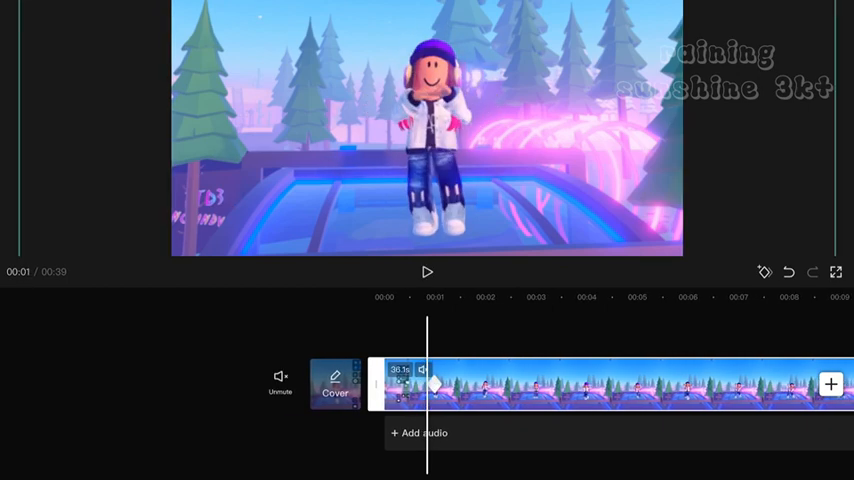
{"action": "left_click", "coordinate": [428, 272]}
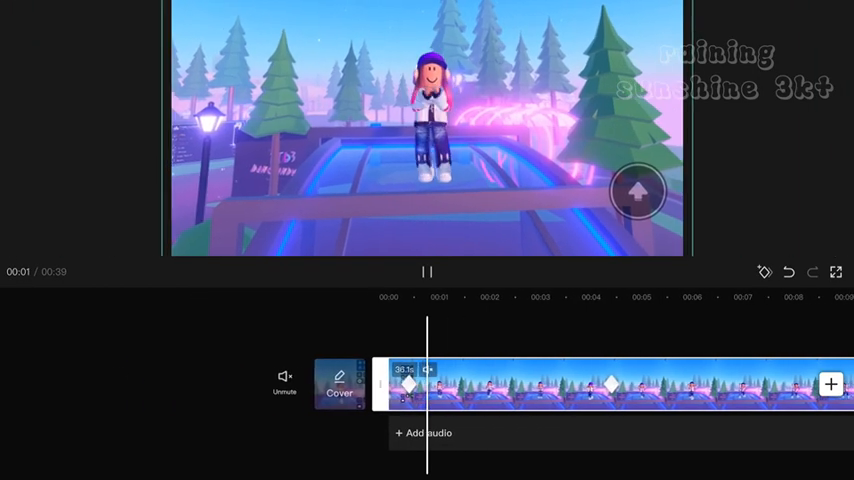
{"action": "left_click", "coordinate": [428, 272]}
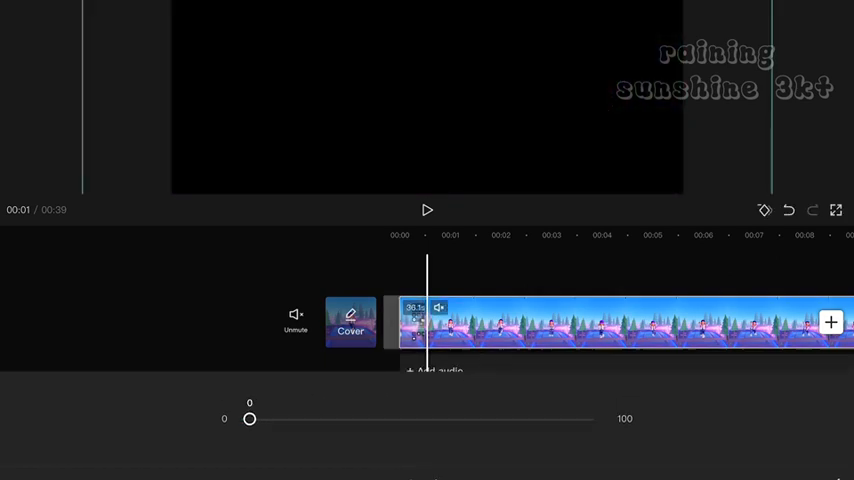
Step: Fade the clip in from zero opacity and add a short overlay clip on the track below
{"action": "left_click", "coordinate": [428, 210]}
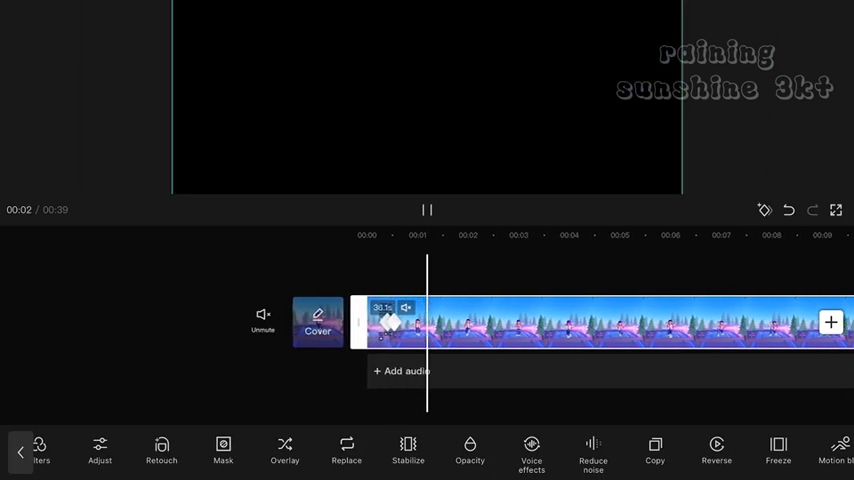
{"action": "left_click", "coordinate": [428, 210]}
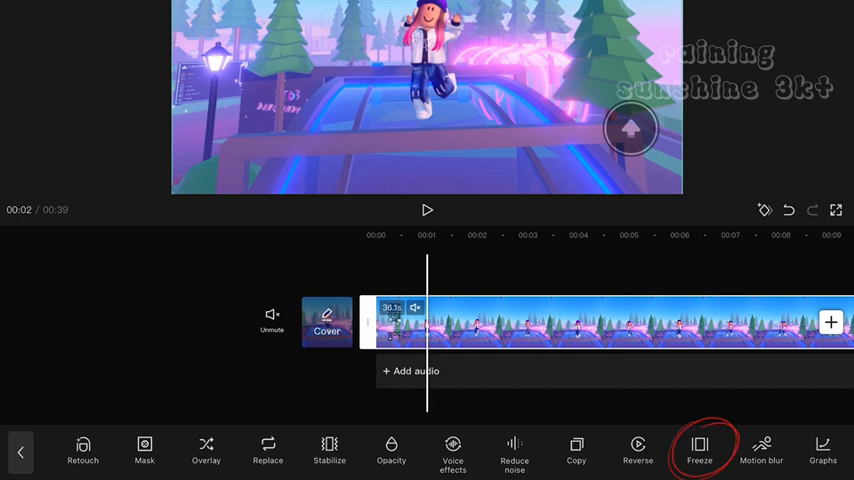
{"action": "left_click", "coordinate": [700, 450]}
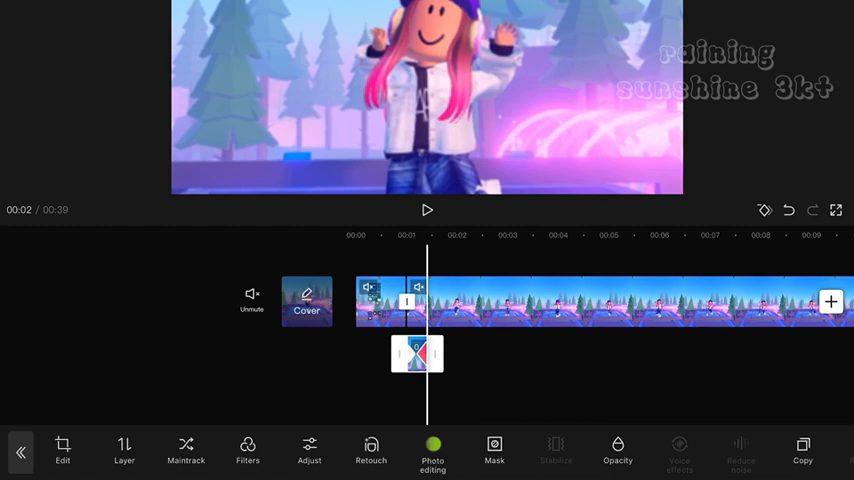
{"action": "left_click", "coordinate": [428, 210]}
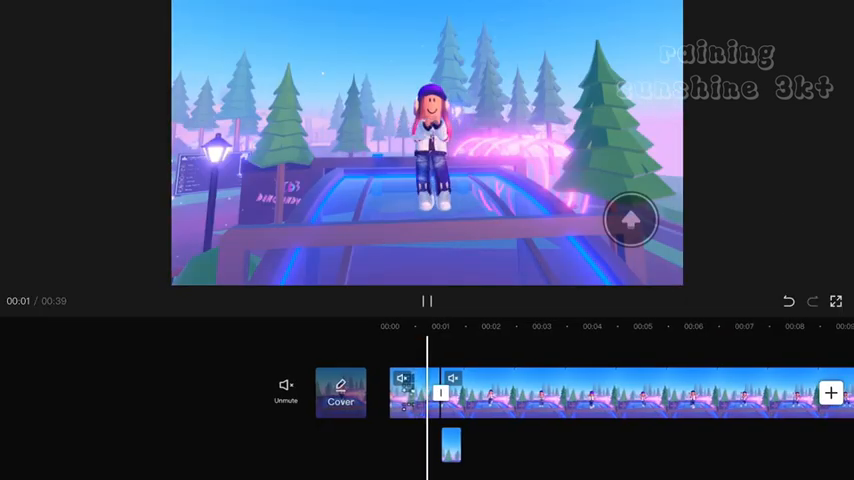
{"action": "left_click", "coordinate": [428, 300]}
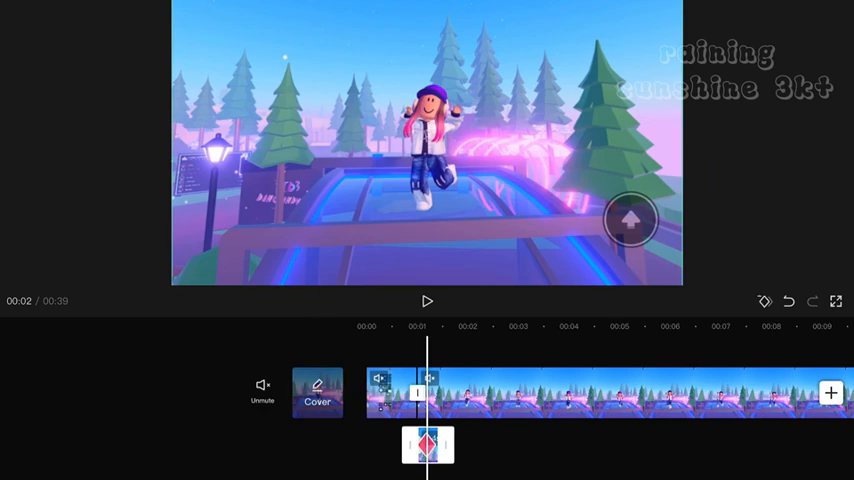
Step: Apply the BW 1 mono filter at reduced strength so the footage turns grey
{"action": "left_click", "coordinate": [428, 300]}
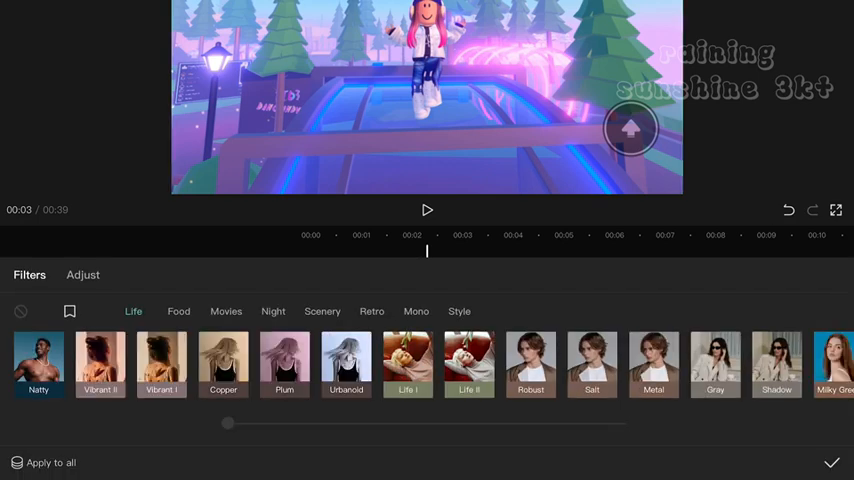
{"action": "left_click", "coordinate": [416, 312]}
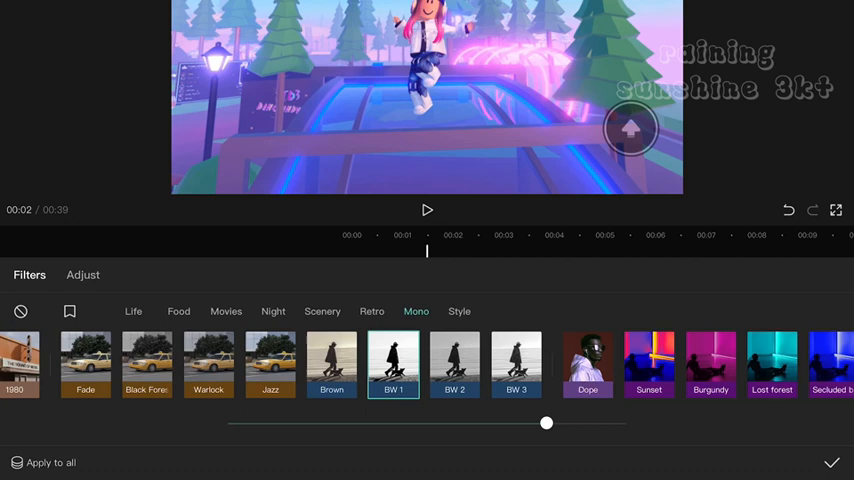
{"action": "left_click_drag", "start_coordinate": [546, 424], "coordinate": [232, 424]}
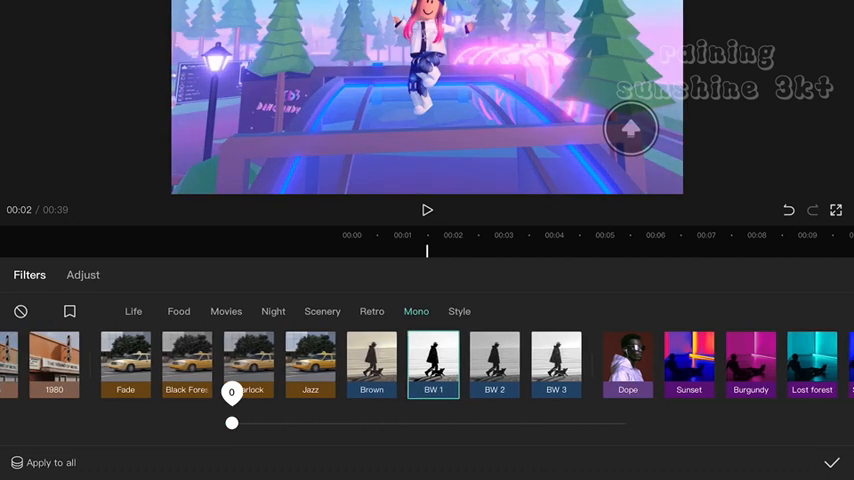
{"action": "left_click", "coordinate": [832, 462]}
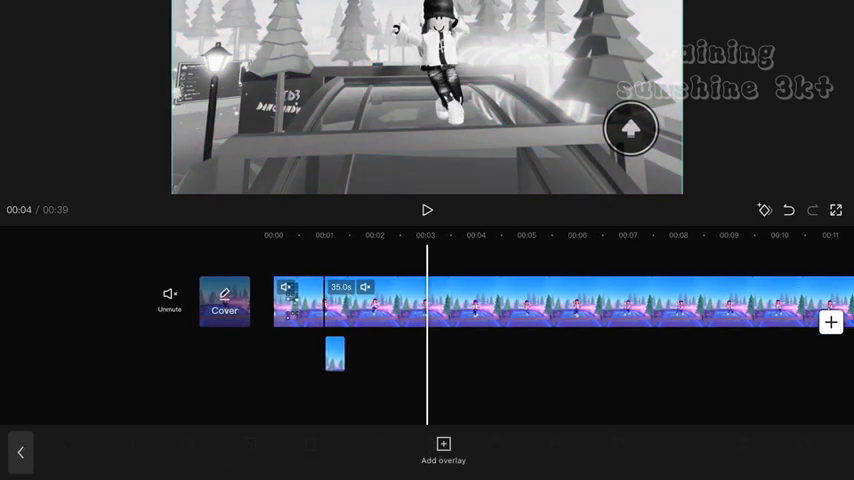
Step: Enter the text 'Hi my n' while setting up the stepped sideways keyframes
{"action": "type", "text": "Hi my n"}
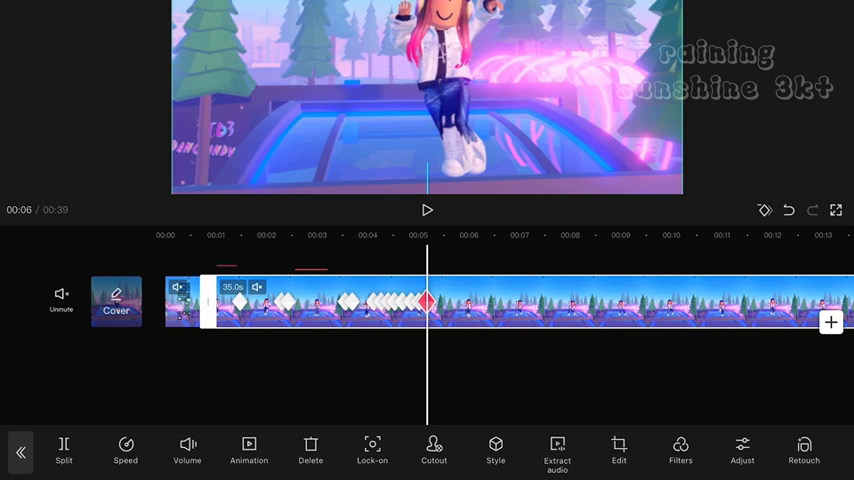
{"action": "left_click", "coordinate": [428, 210]}
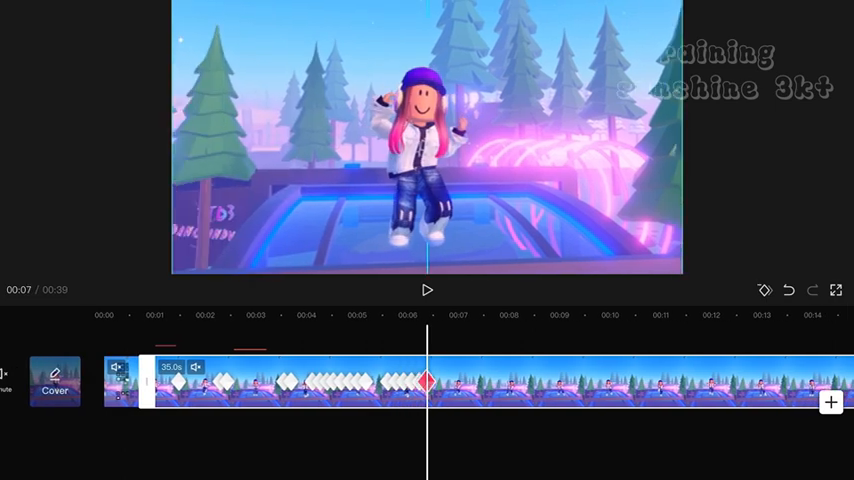
{"action": "left_click", "coordinate": [428, 290]}
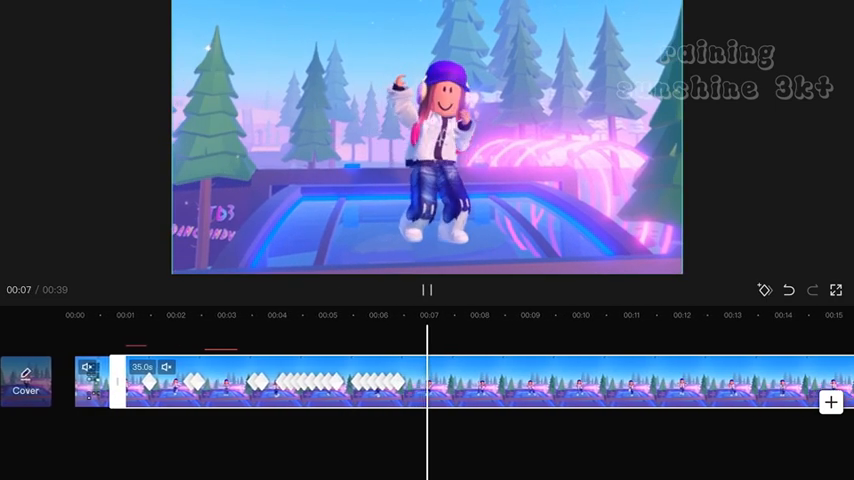